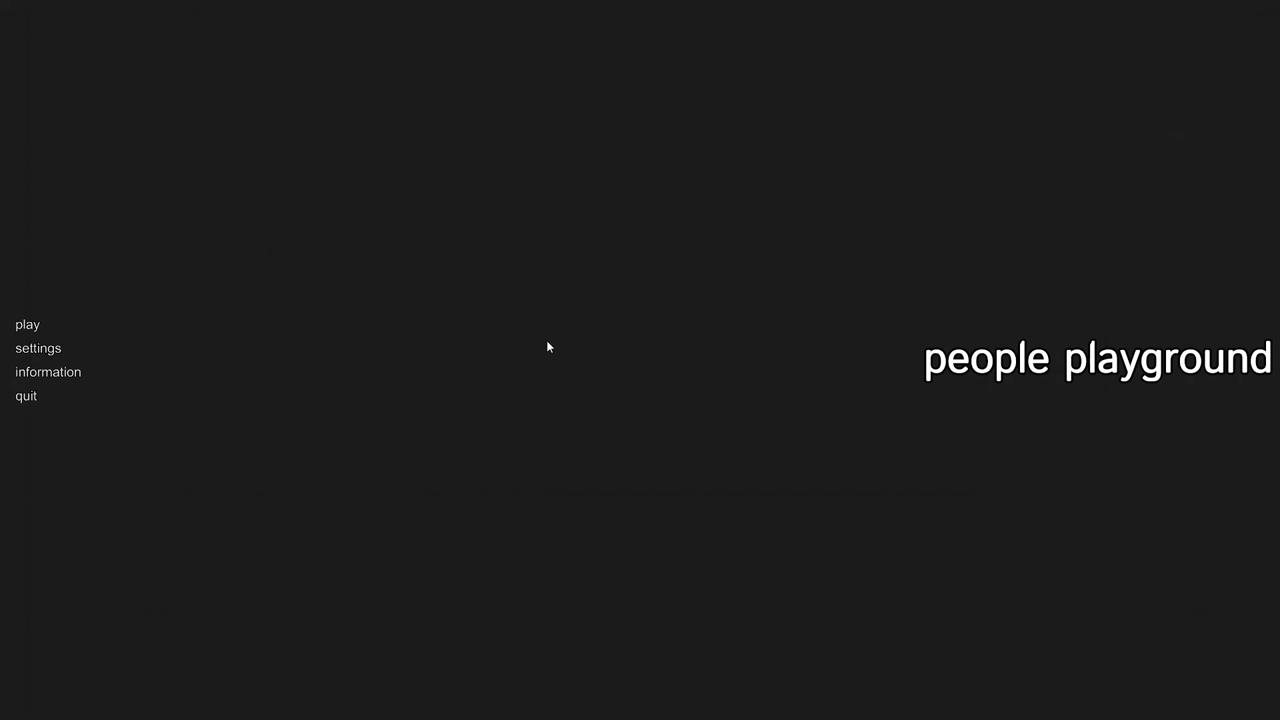
Step: Start a new sandbox session from the main menu
click(28, 324)
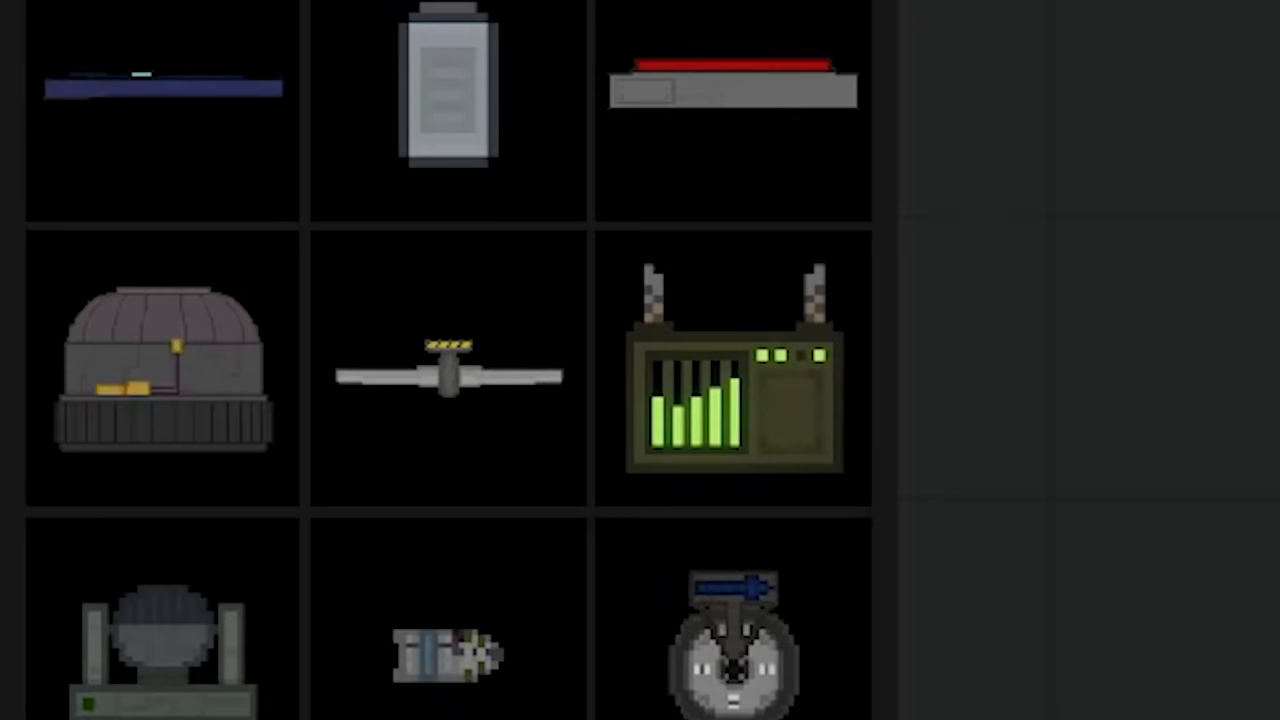
mouse_move(396, 376)
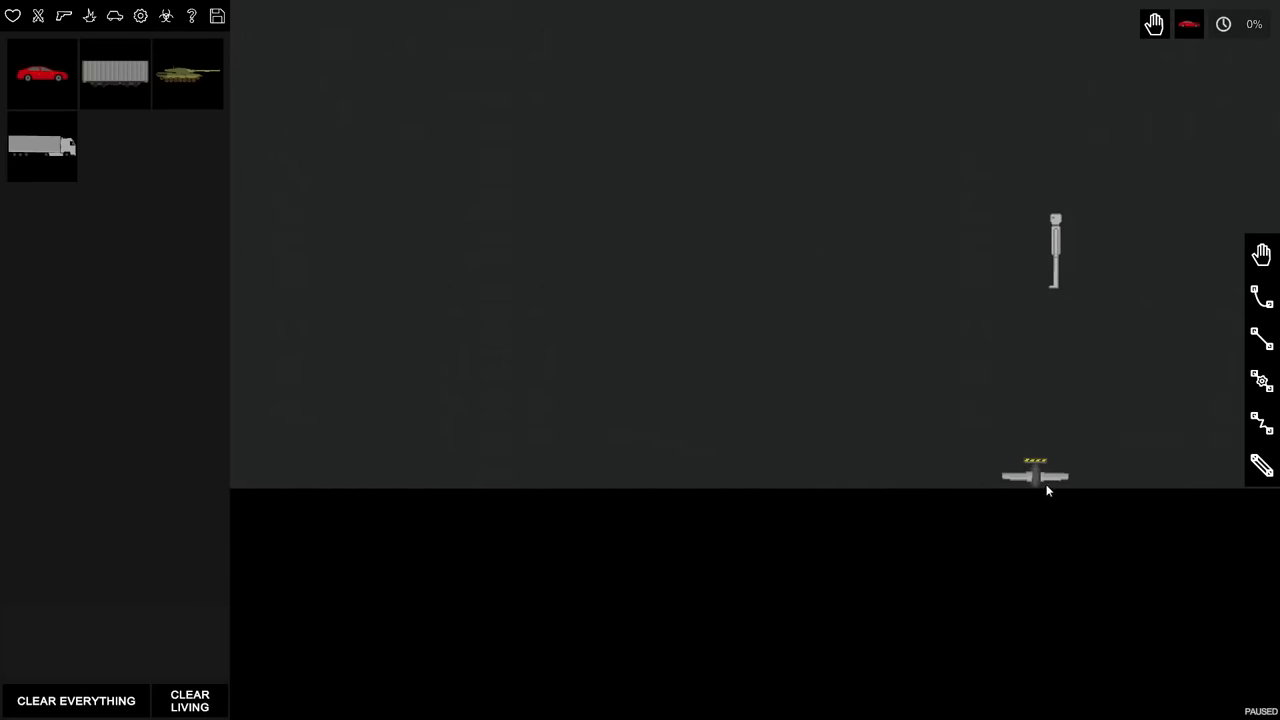
mouse_move(480, 460)
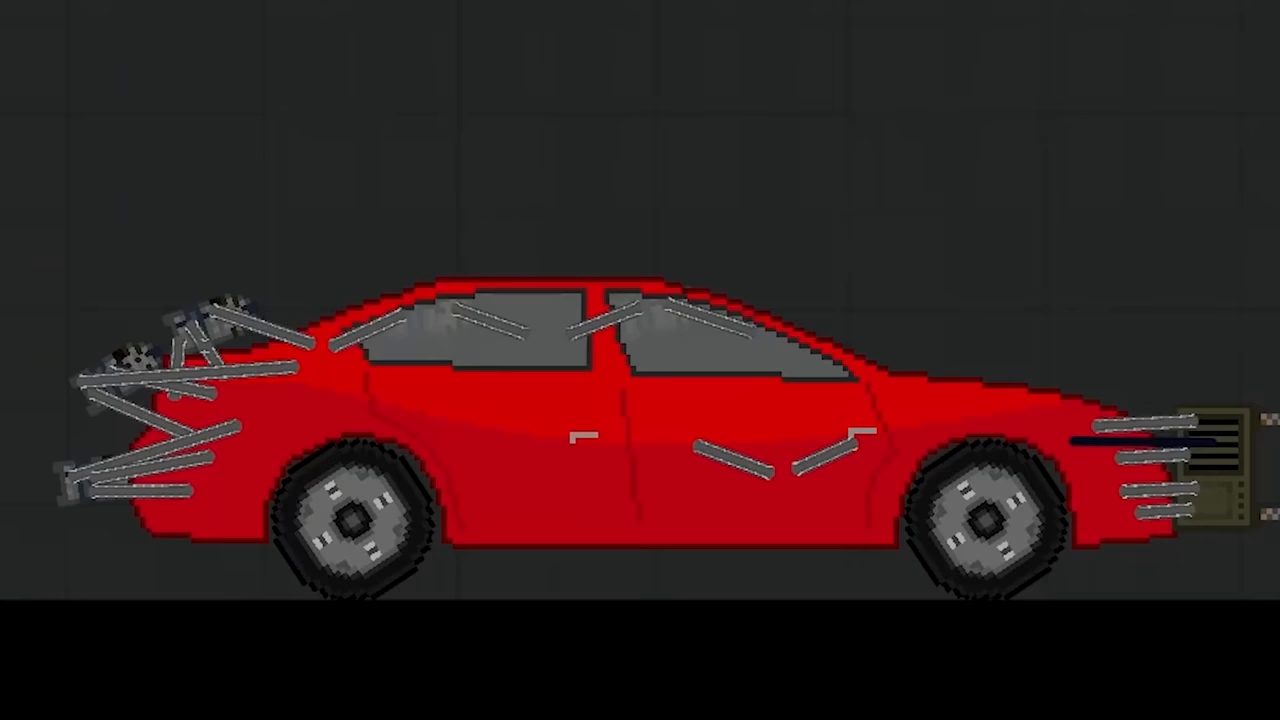
right_click(676, 420)
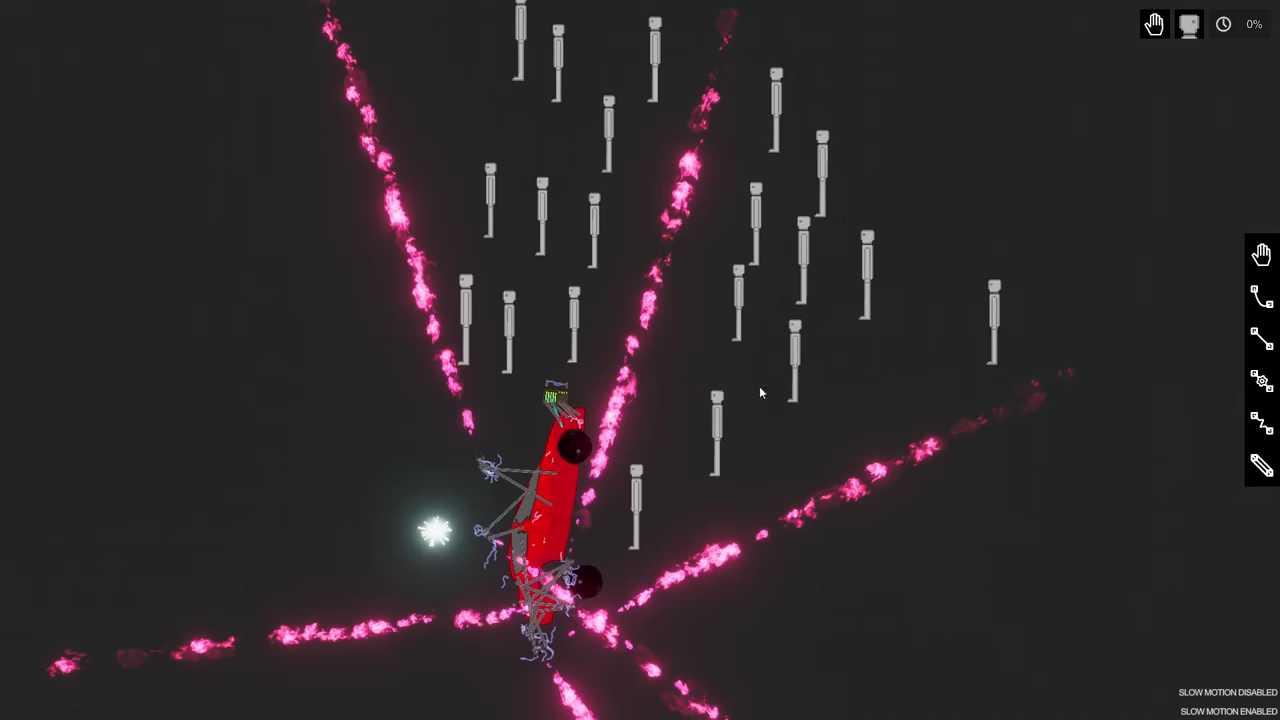
mouse_move(736, 368)
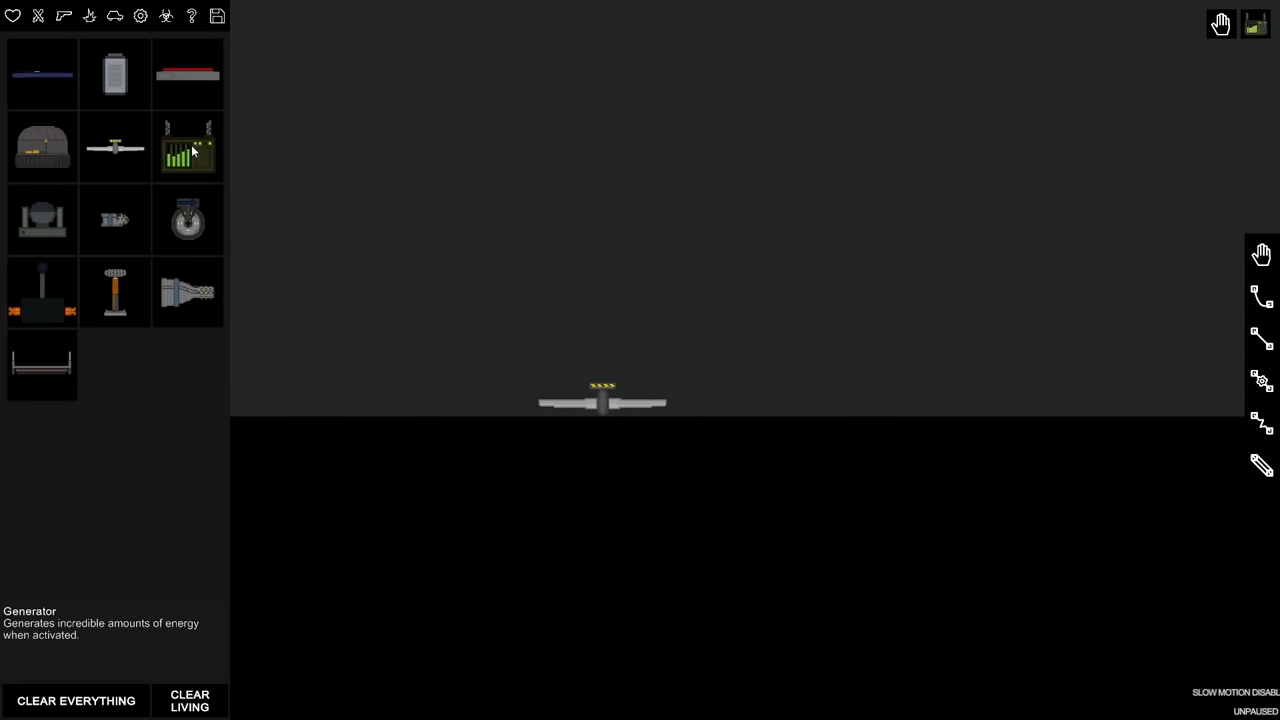
Step: Drag a generator from the Machinery list onto the sandbox floor
drag(188, 148, 484, 400)
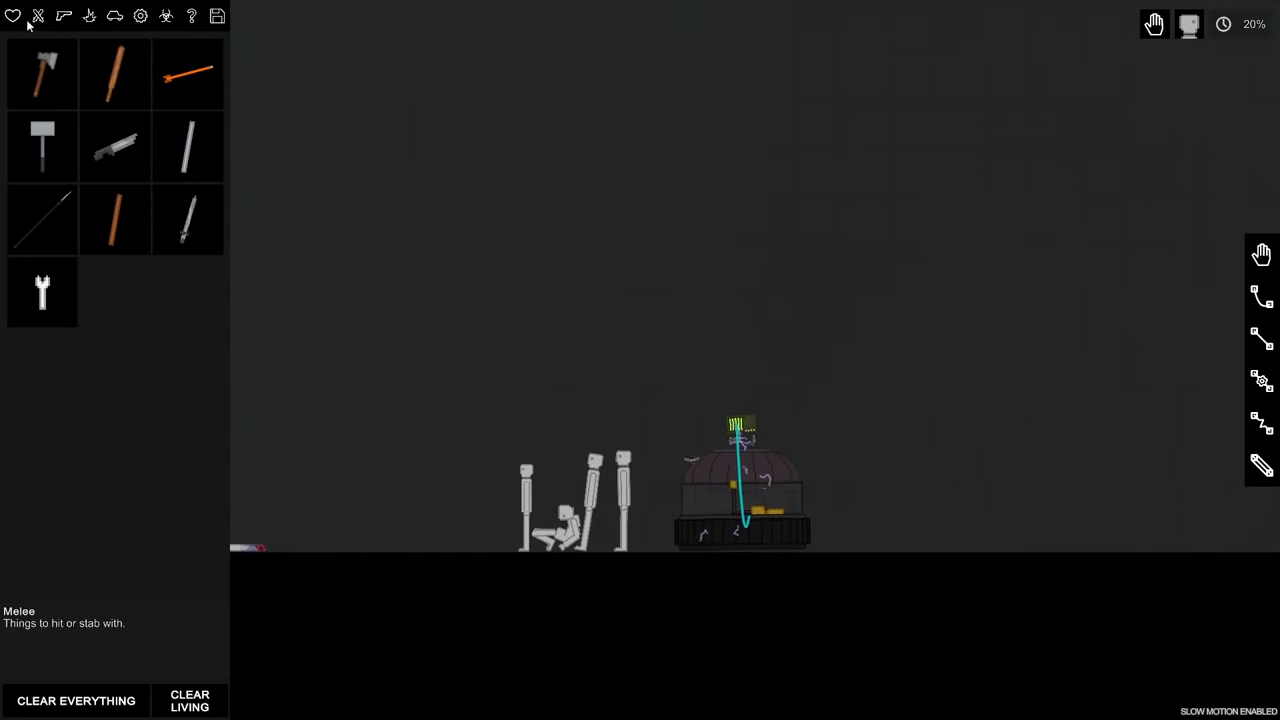
mouse_move(188, 148)
text(the ster)
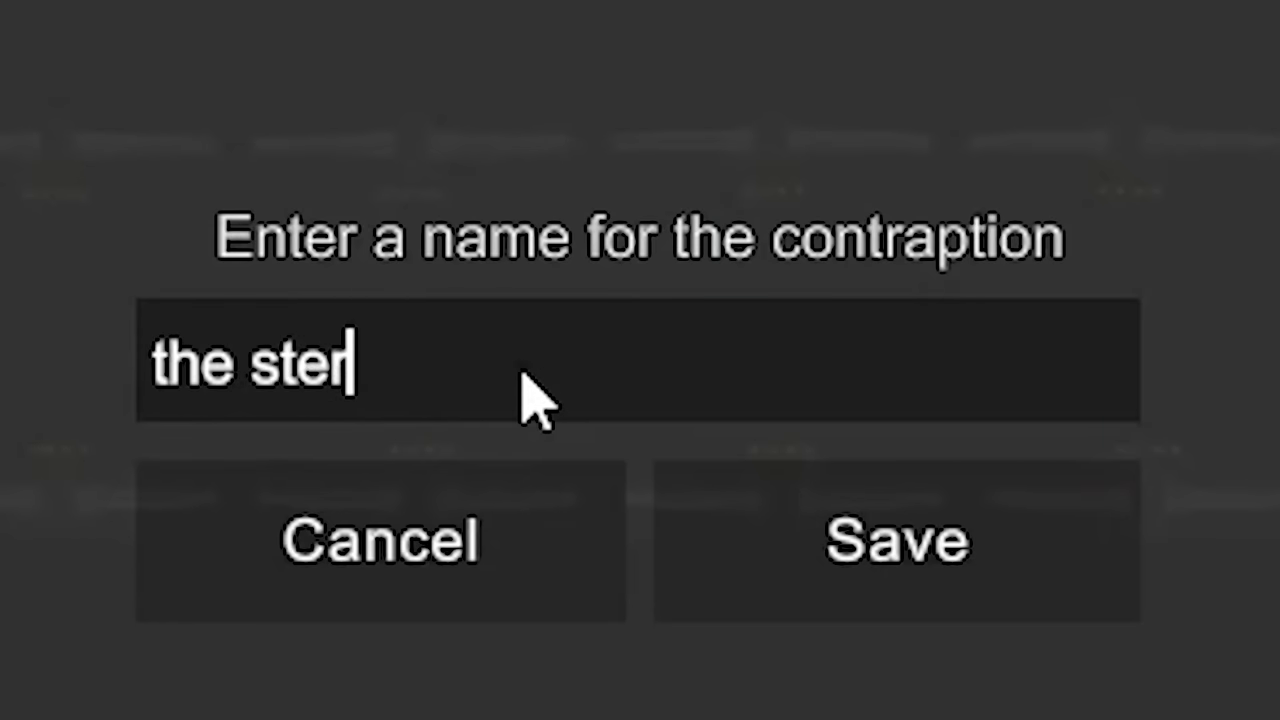
Step: Name the contraption 'sterilization project' and save it
text(iliza)
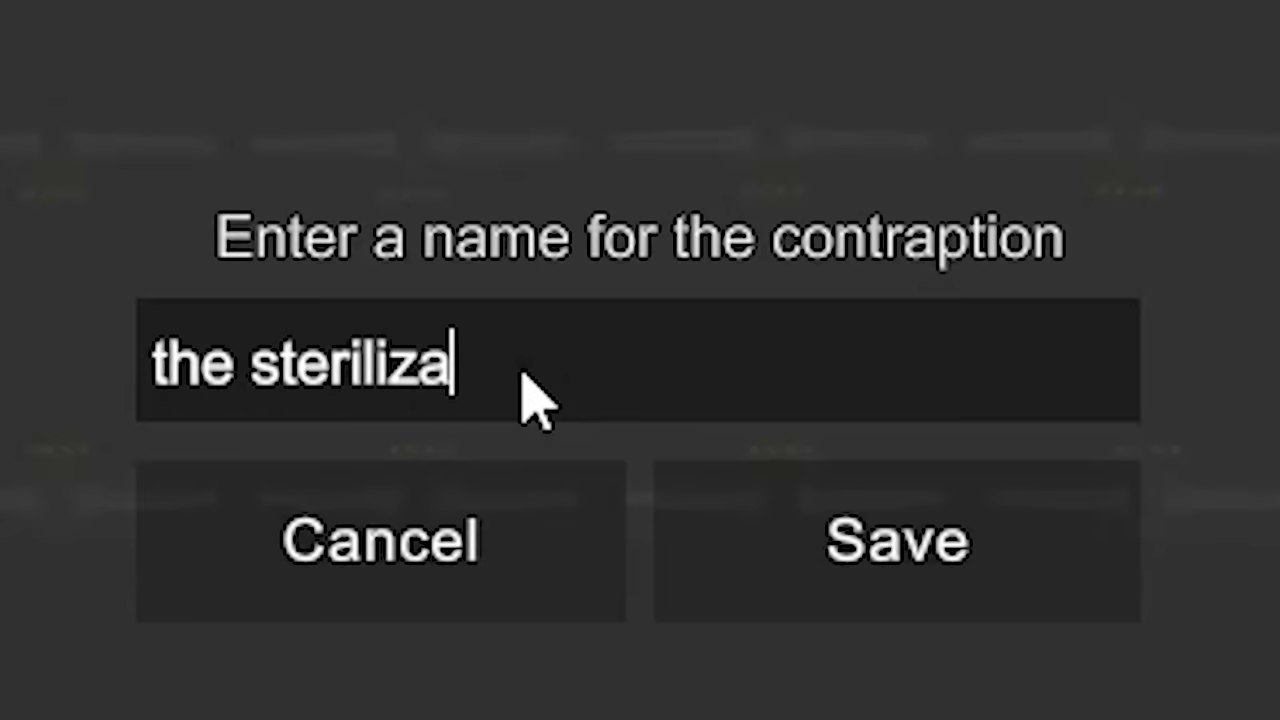
text(tion projec)
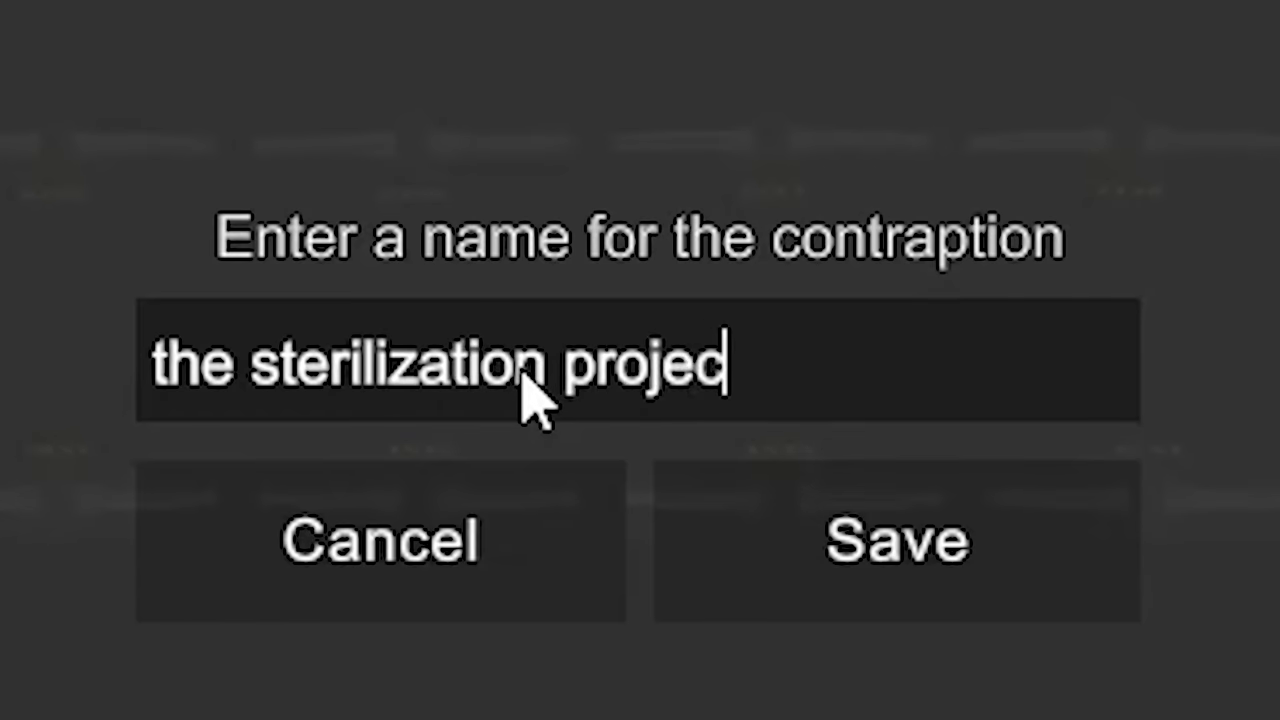
click(896, 542)
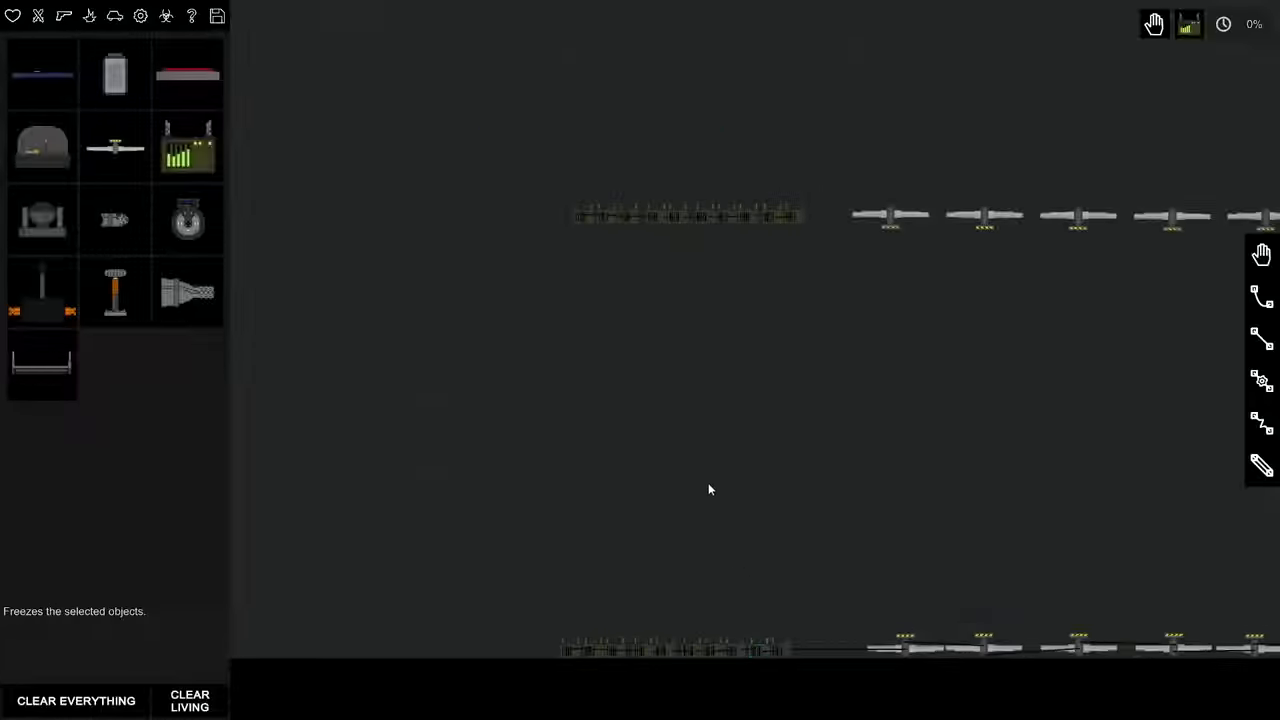
mouse_move(856, 298)
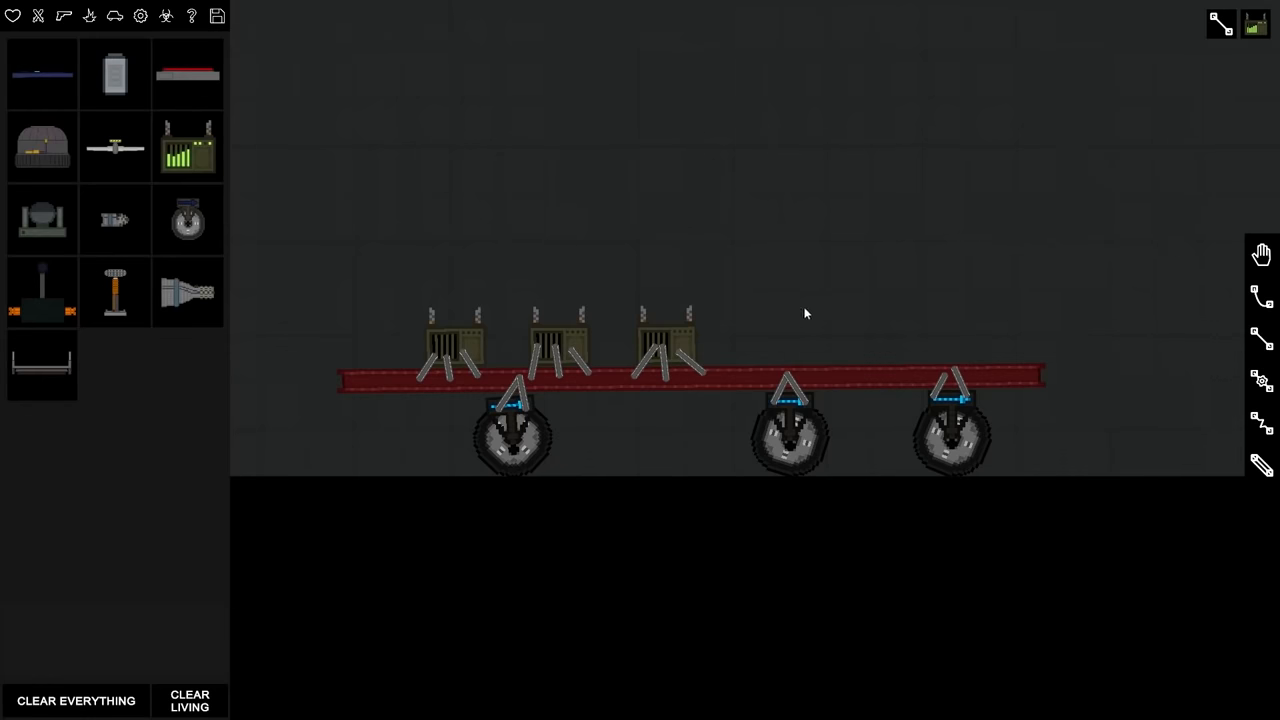
mouse_move(1262, 296)
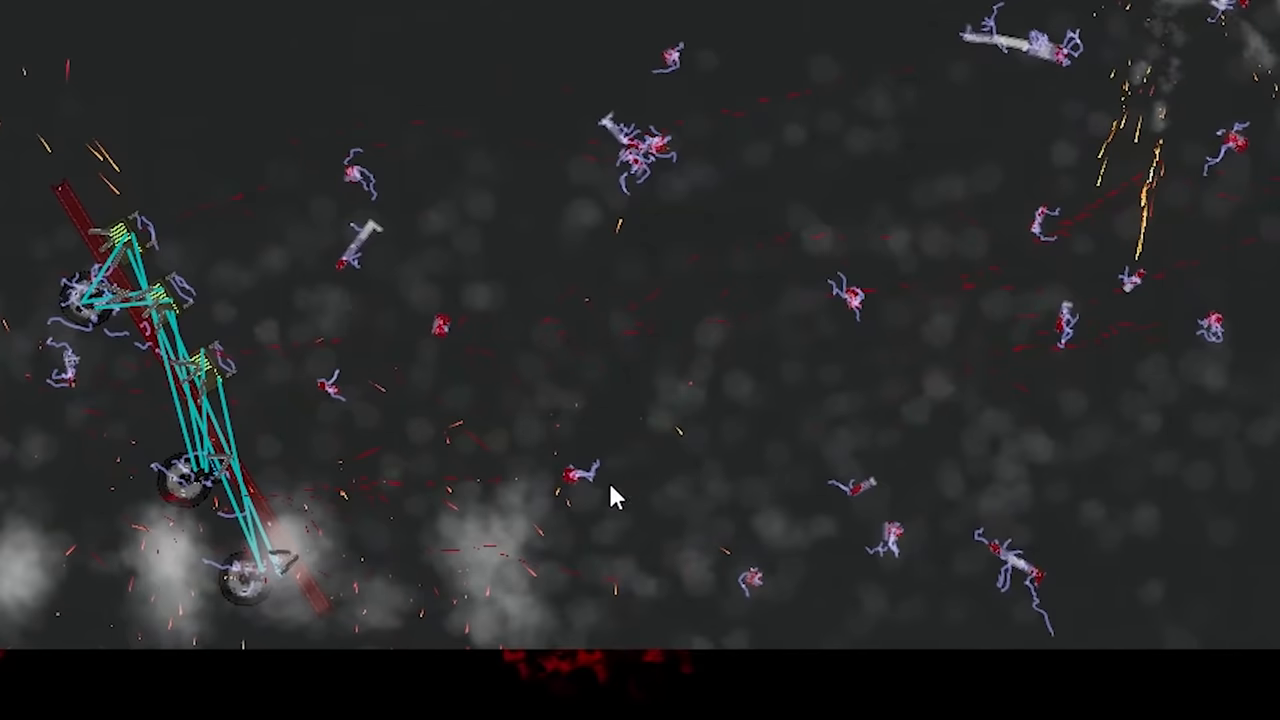
mouse_move(1090, 518)
text(human r)
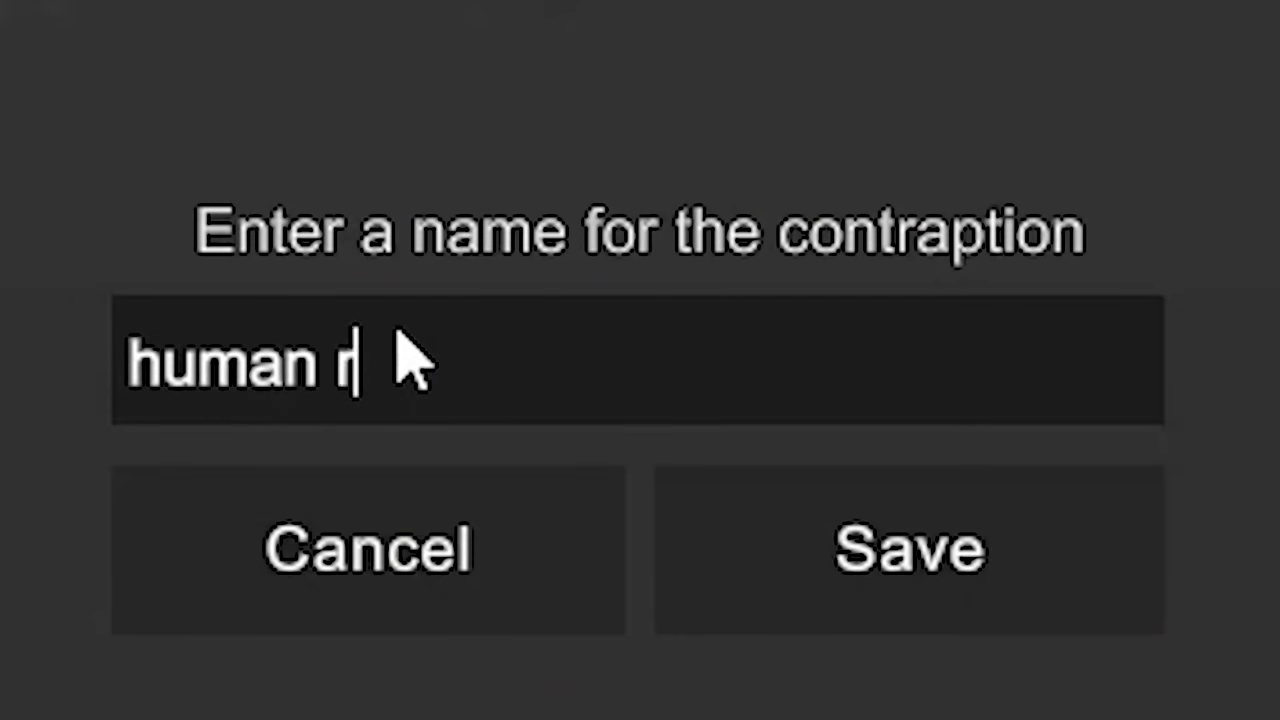
Step: Save the ragdoll-launching contraption under the entered name
click(910, 548)
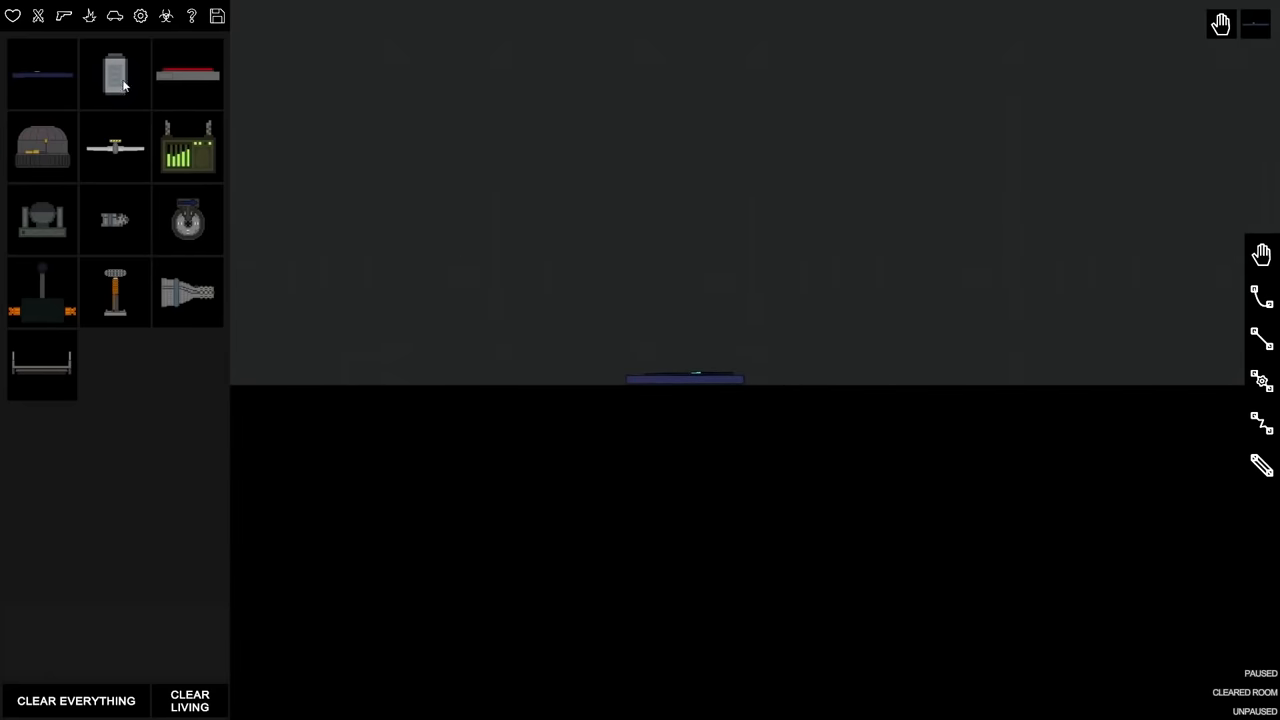
Step: Bring up the saved contraptions list from the spawn menu
right_click(684, 384)
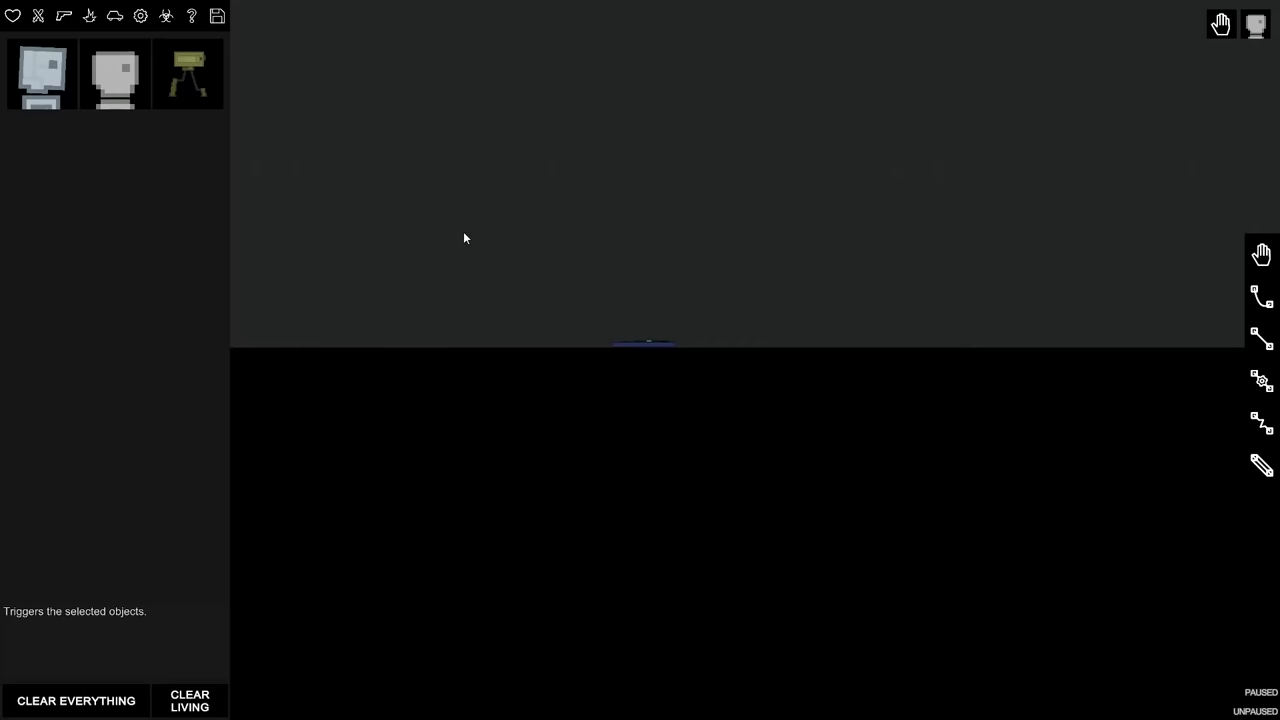
mouse_move(166, 16)
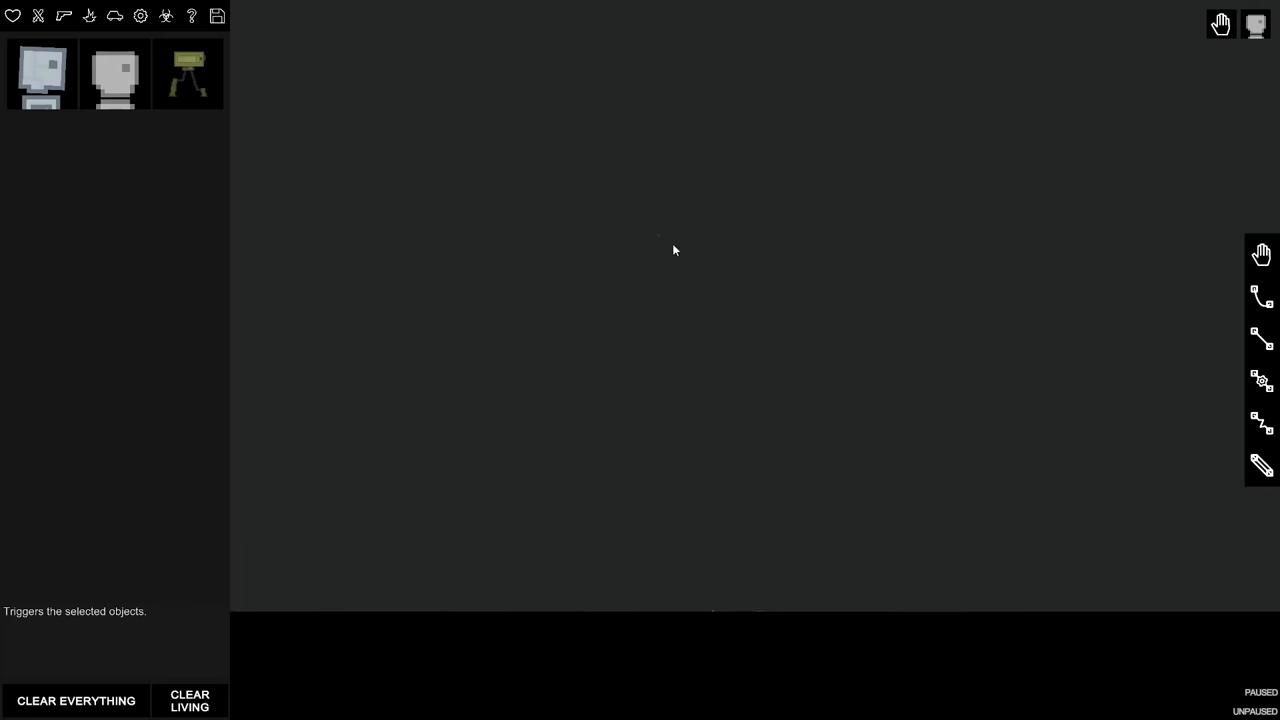
mouse_move(644, 352)
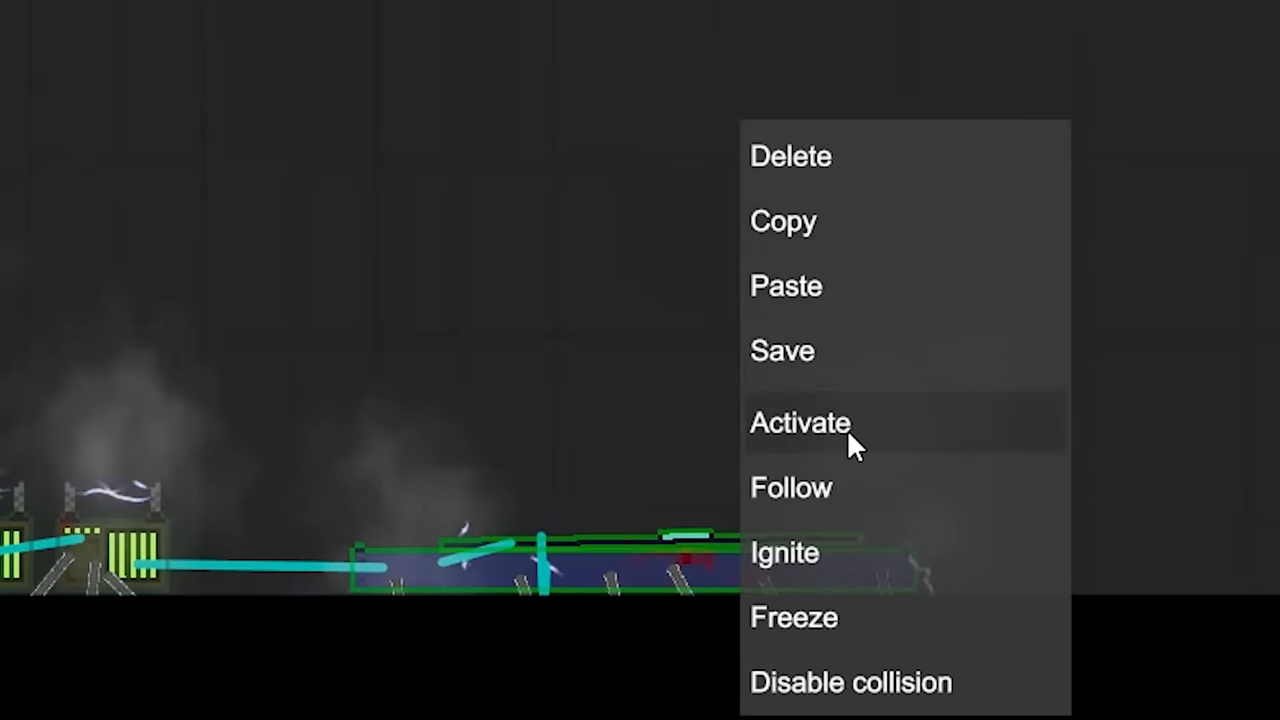
Step: Activate the spawned generator-powered contraption
click(784, 552)
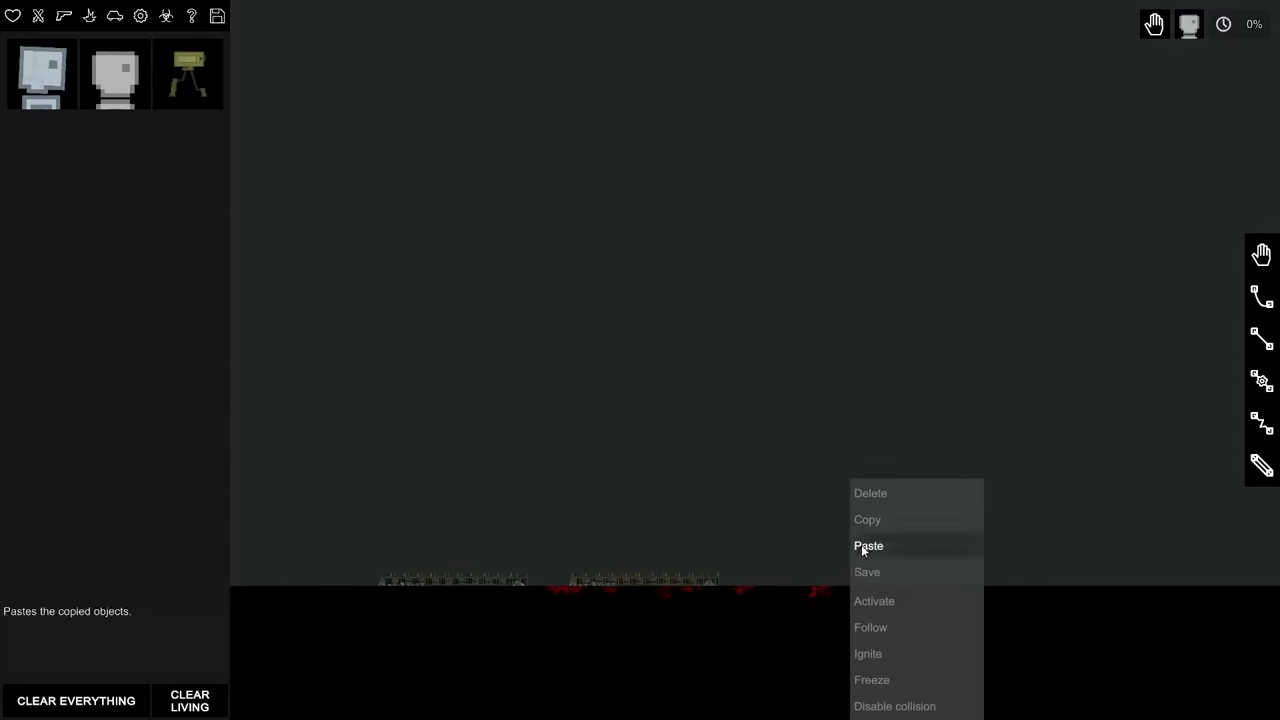
Step: Paste another copy of the wire-linked truss structure onto the floor
click(868, 546)
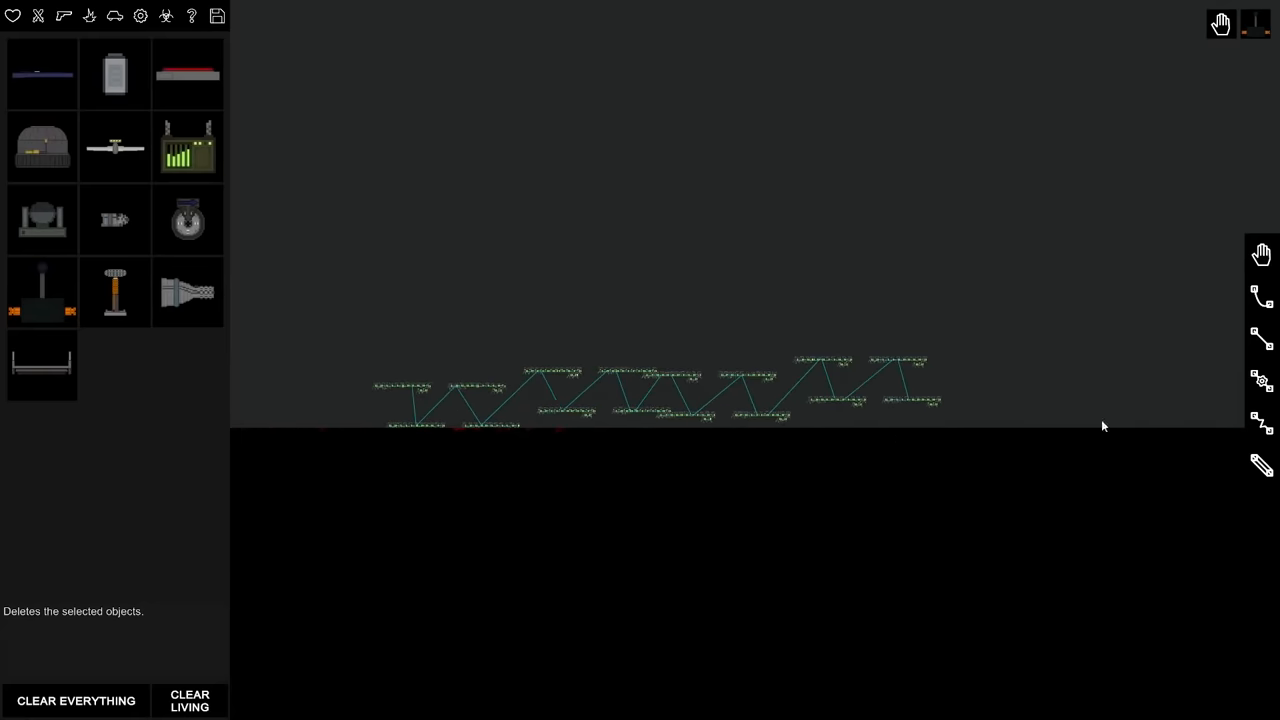
Step: Activate the thruster placed beside the truss structures
click(1256, 24)
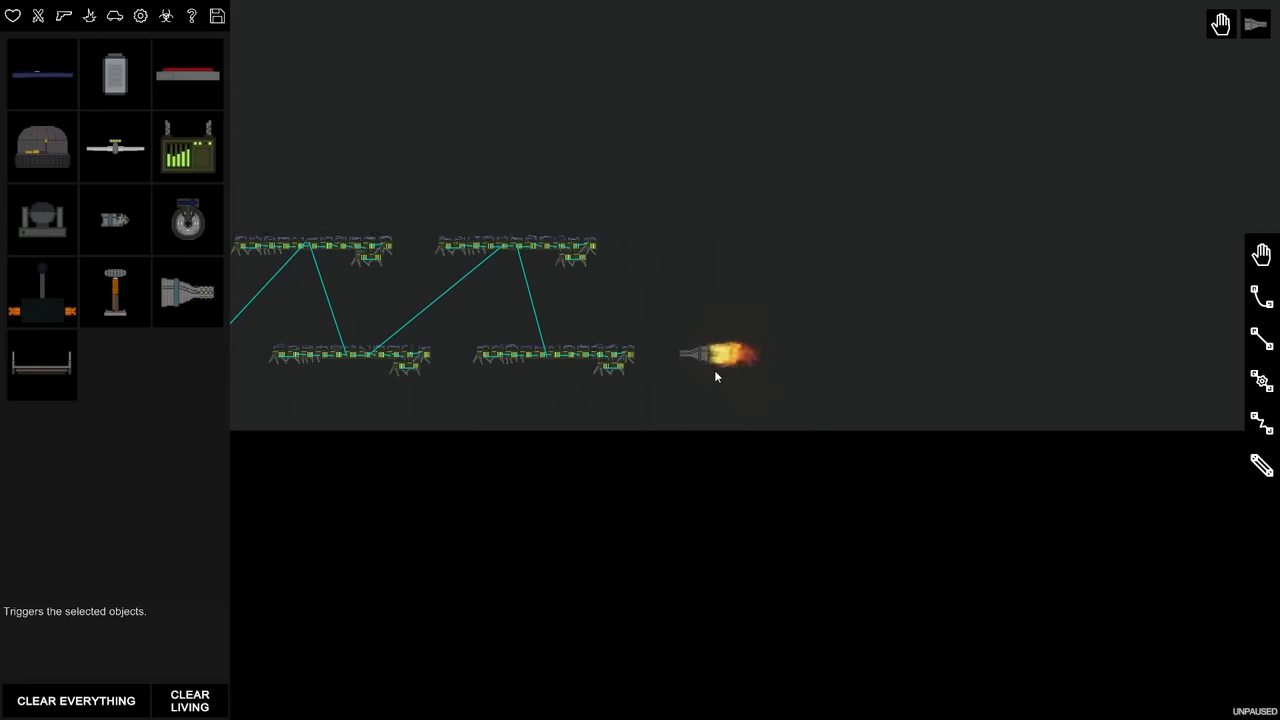
mouse_move(596, 308)
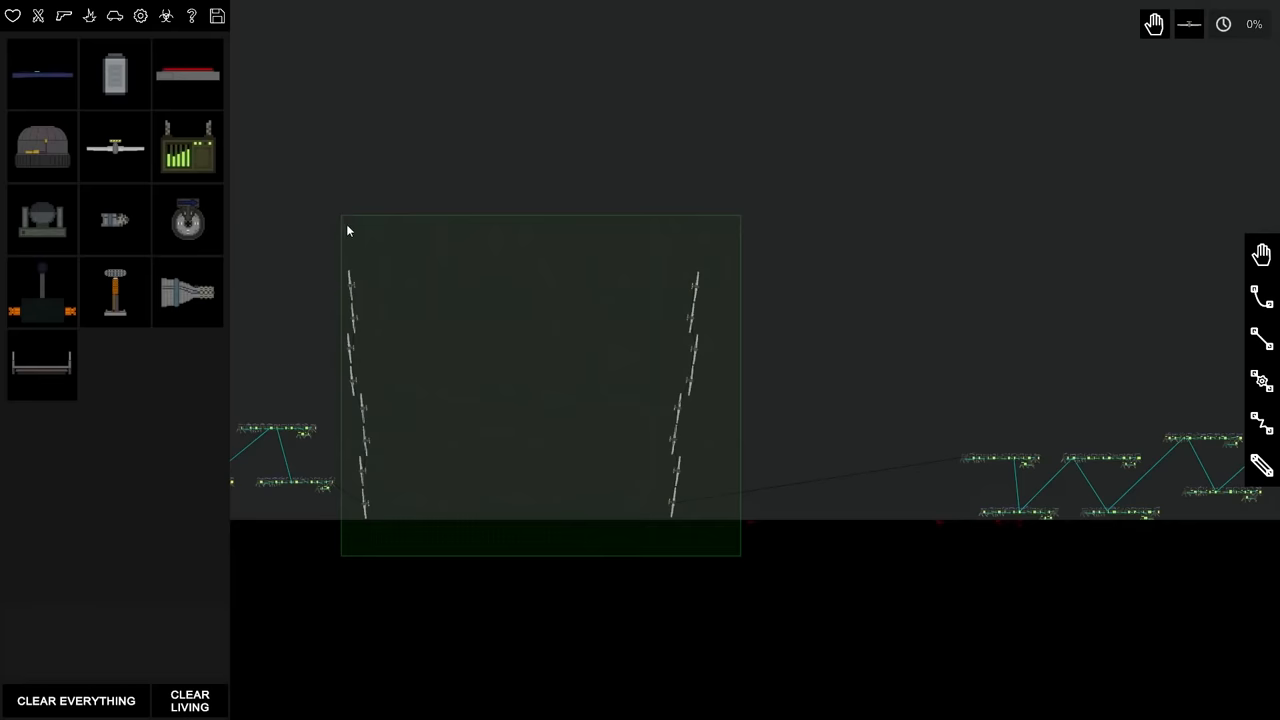
Step: Bring up the action list for the two selected rod columns
right_click(360, 296)
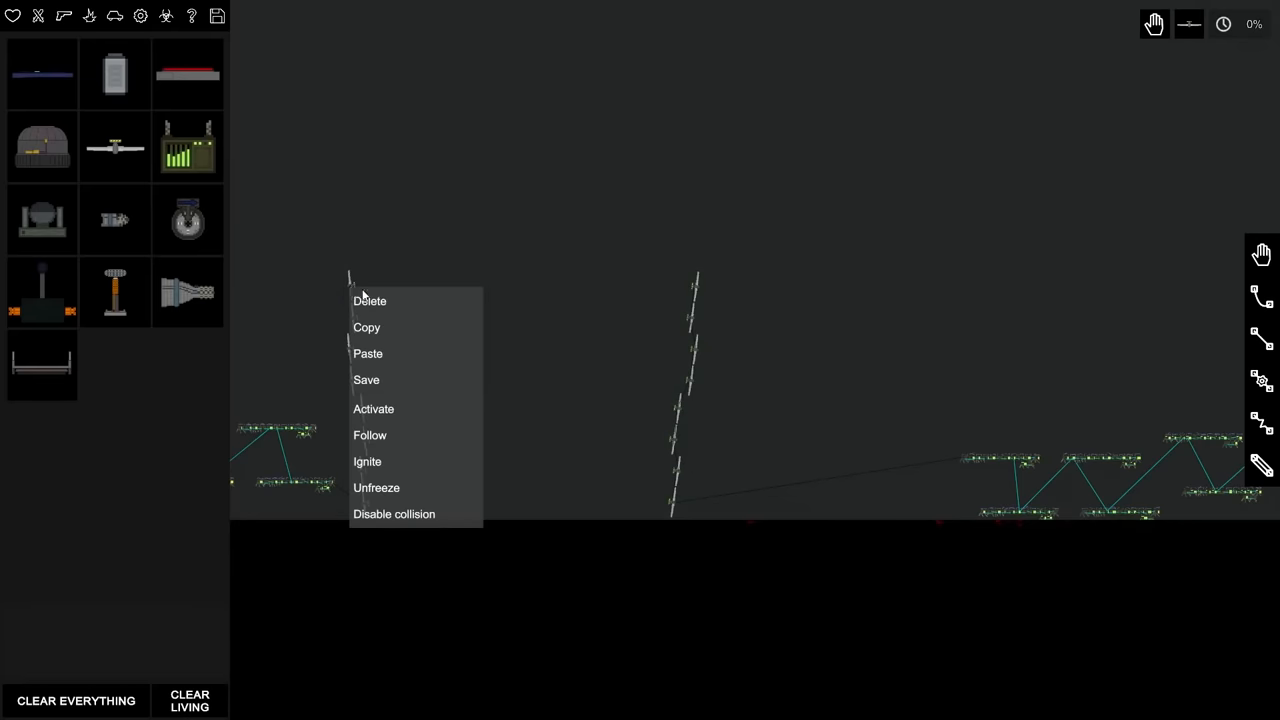